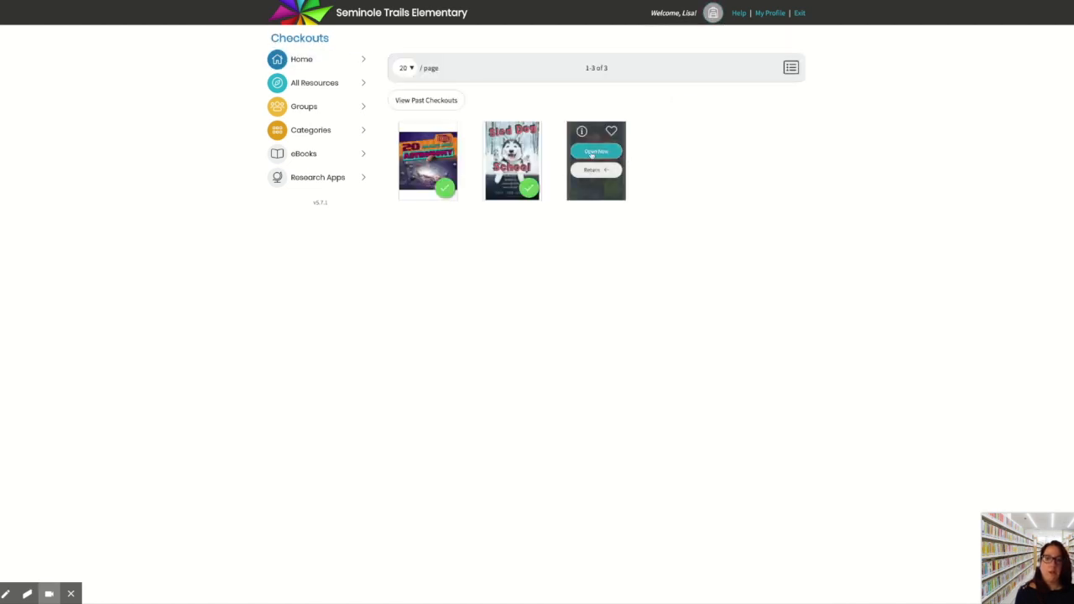
- Open the third checked-out ebook in the reader
left_click(596, 150)
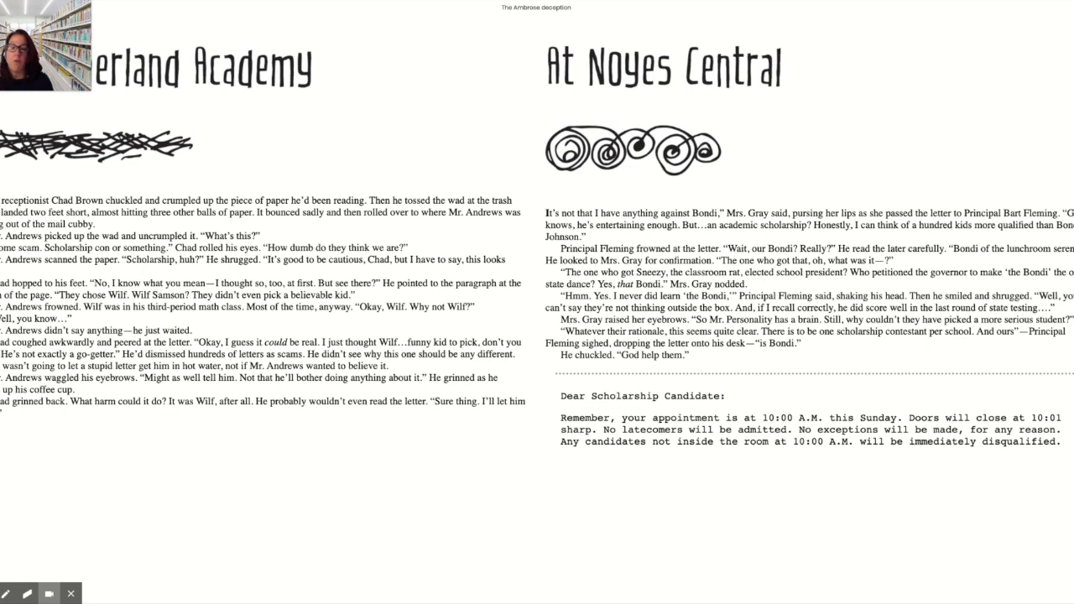
mouse_move(546, 584)
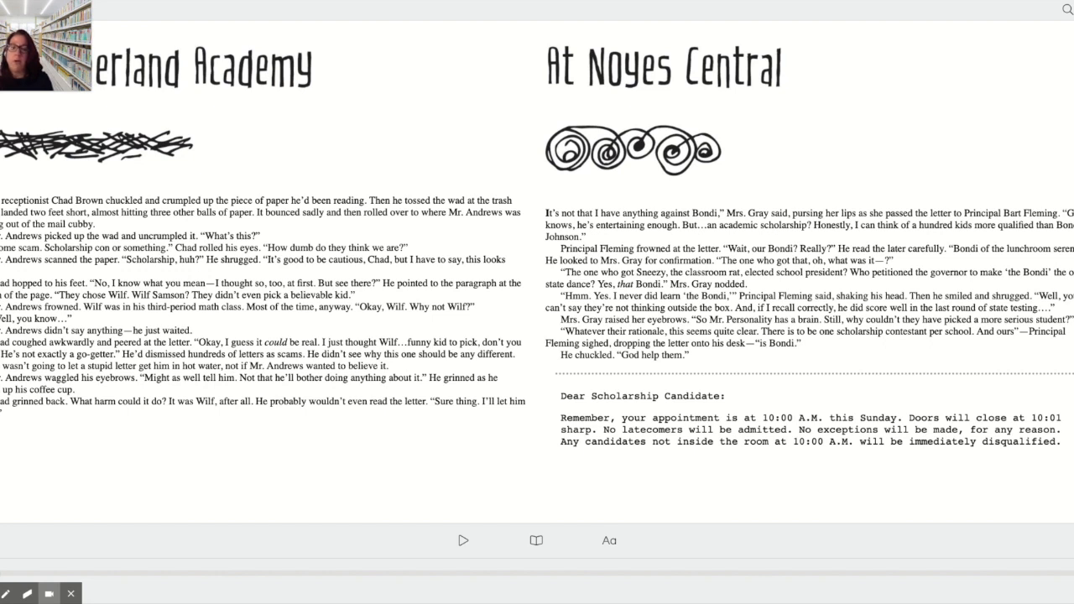
- Switch the open book to a single-page view
left_click(463, 538)
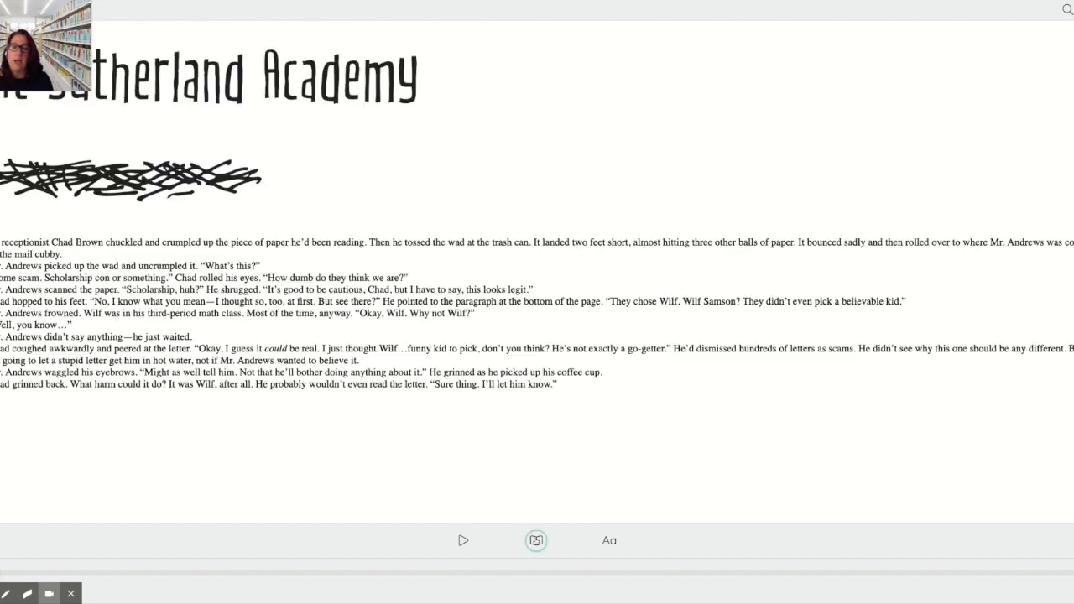
- Return to the two-page spread and bring up the display settings
left_click(536, 540)
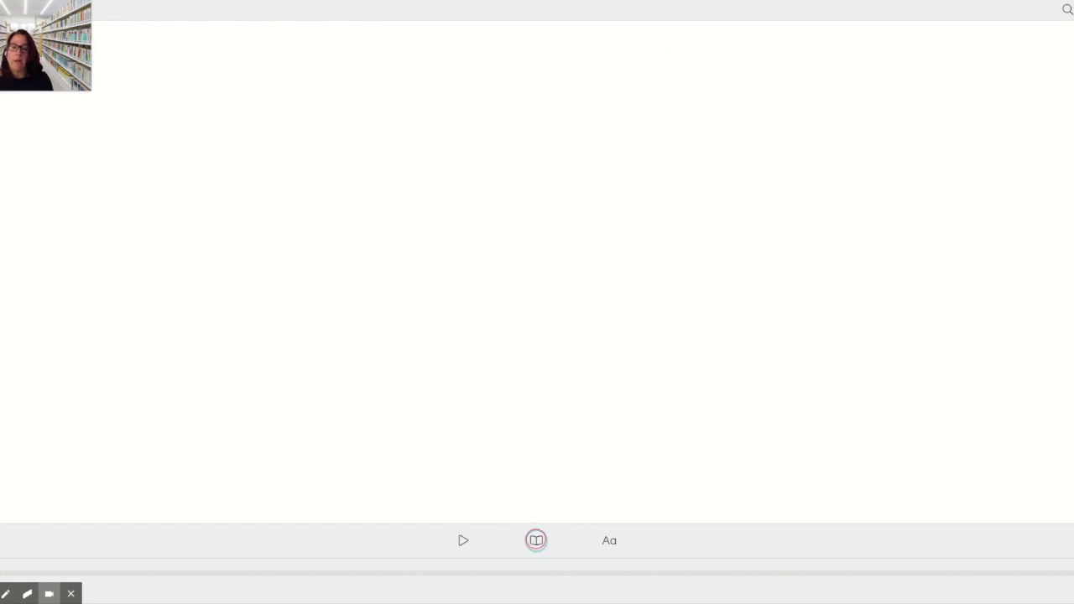
left_click(535, 540)
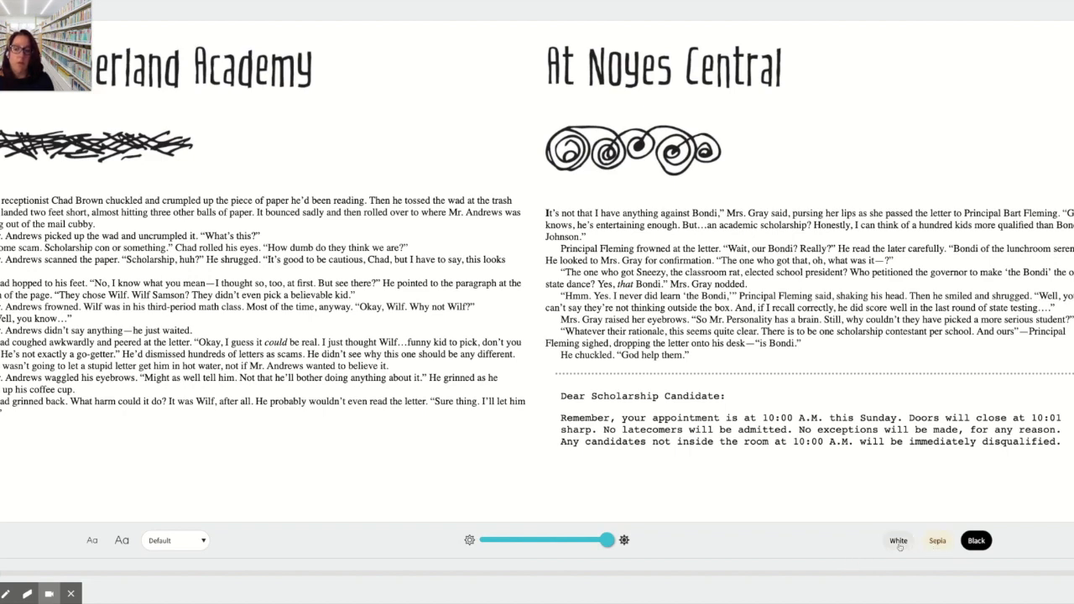
- Try sepia and black backgrounds and dimmer brightness, restore full brightness, enlarge the text and view font choices
left_click(936, 540)
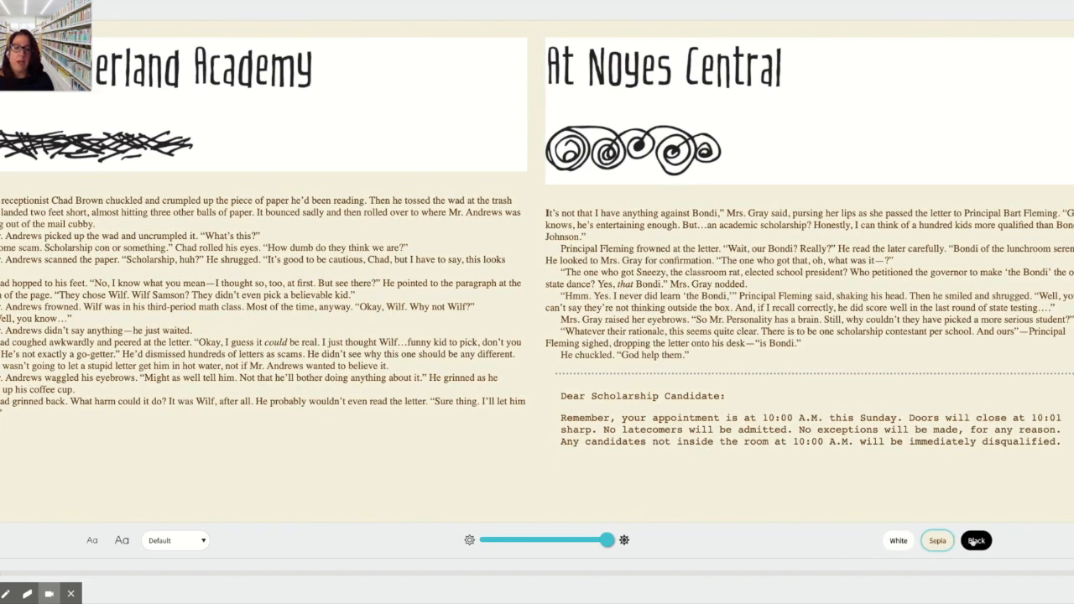
left_click(977, 542)
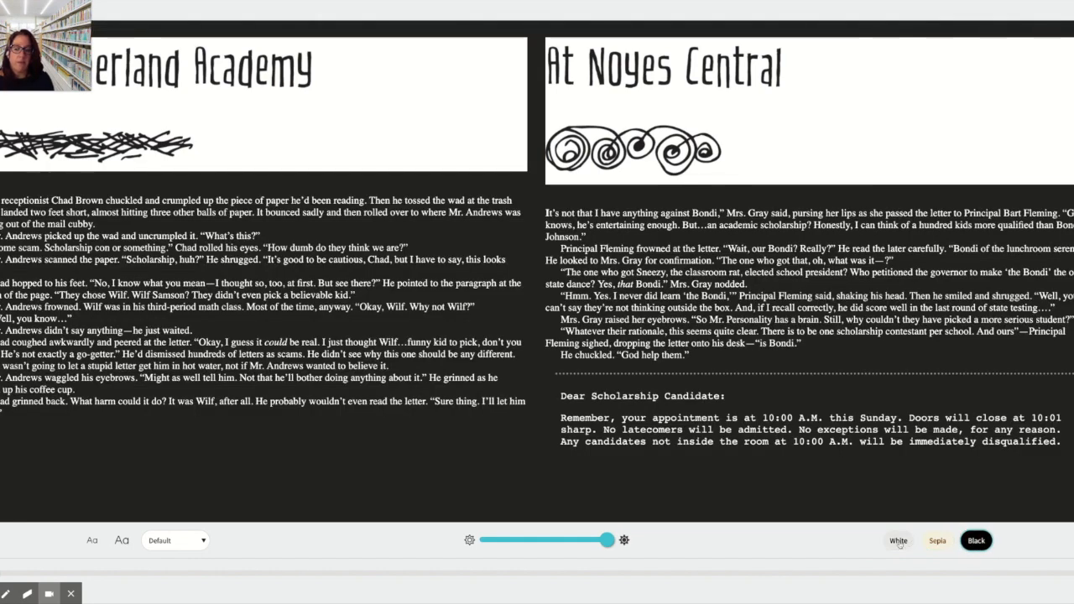
left_click_drag(608, 540, 540, 540)
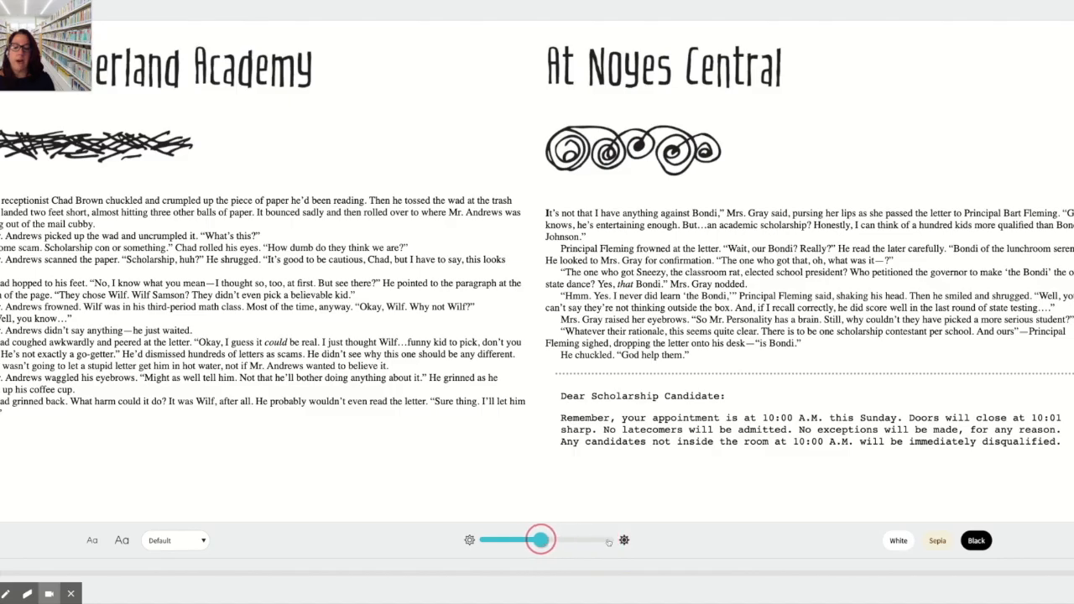
left_click_drag(540, 541, 522, 540)
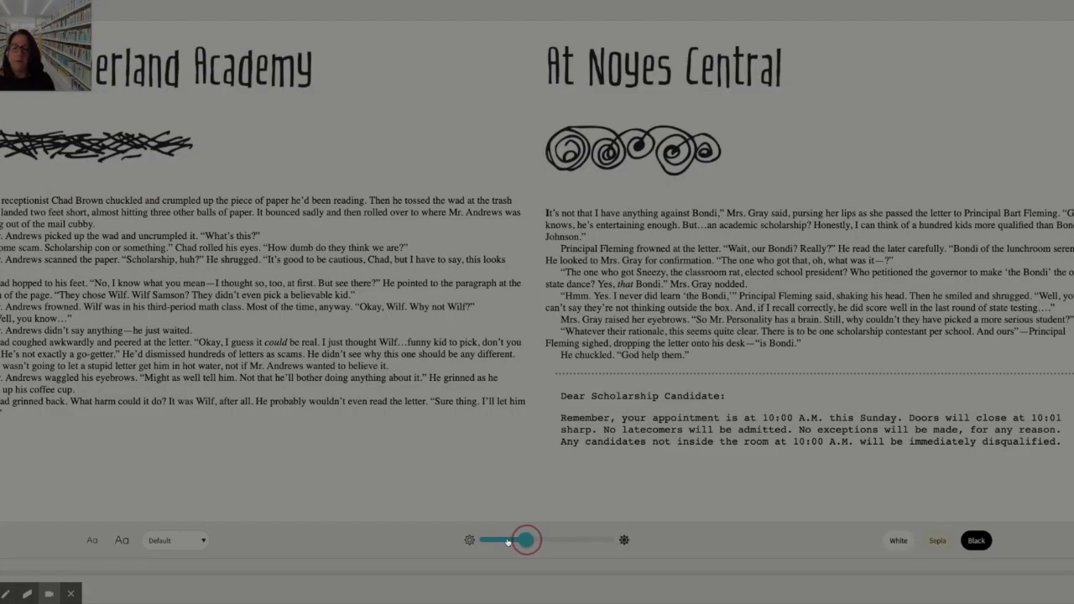
left_click_drag(523, 540, 604, 541)
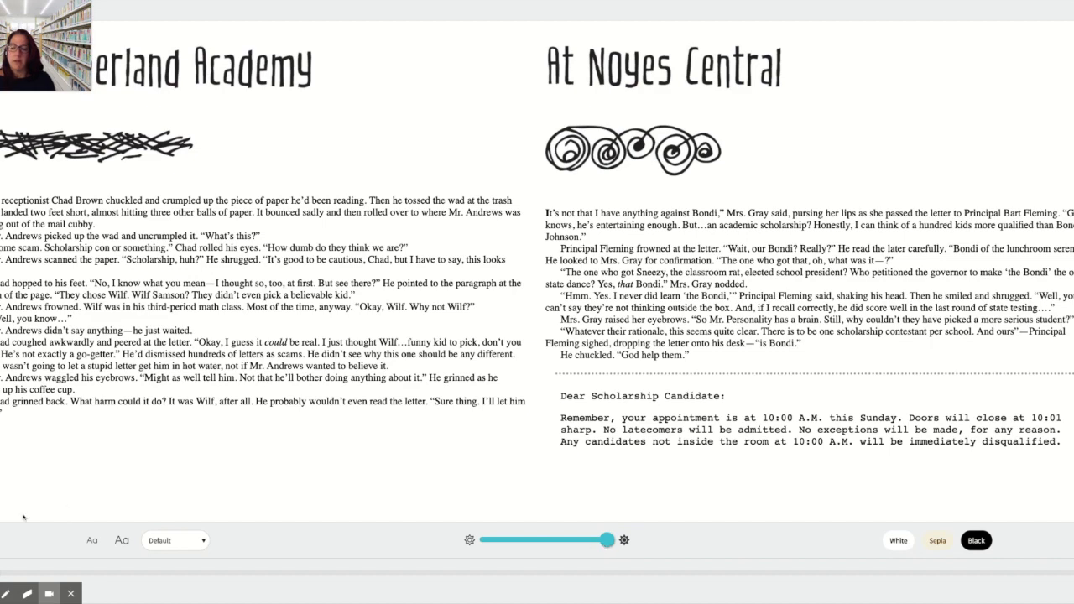
left_click(92, 540)
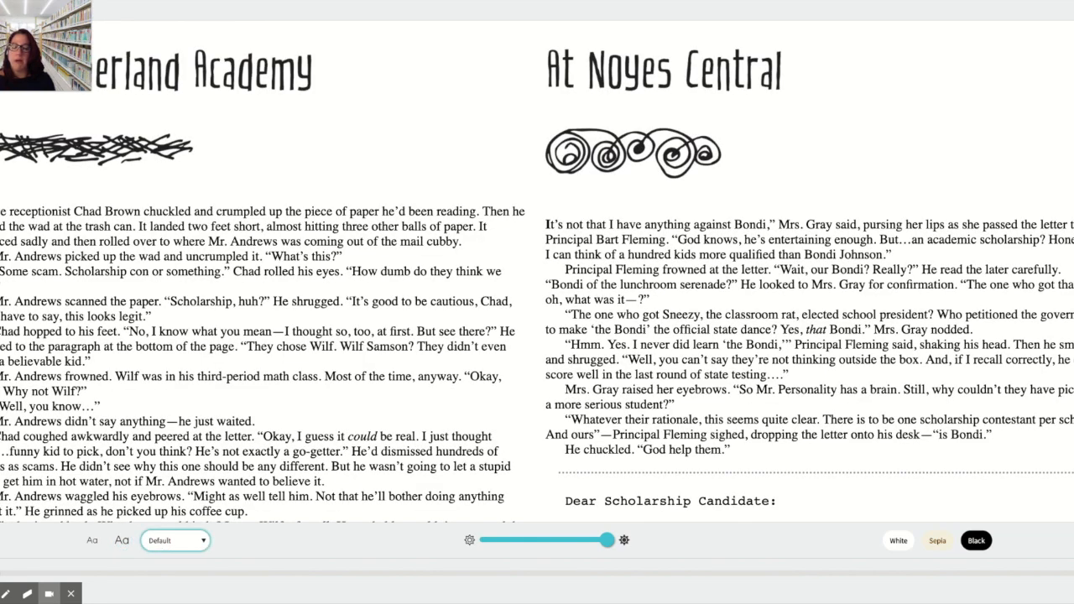
left_click(174, 540)
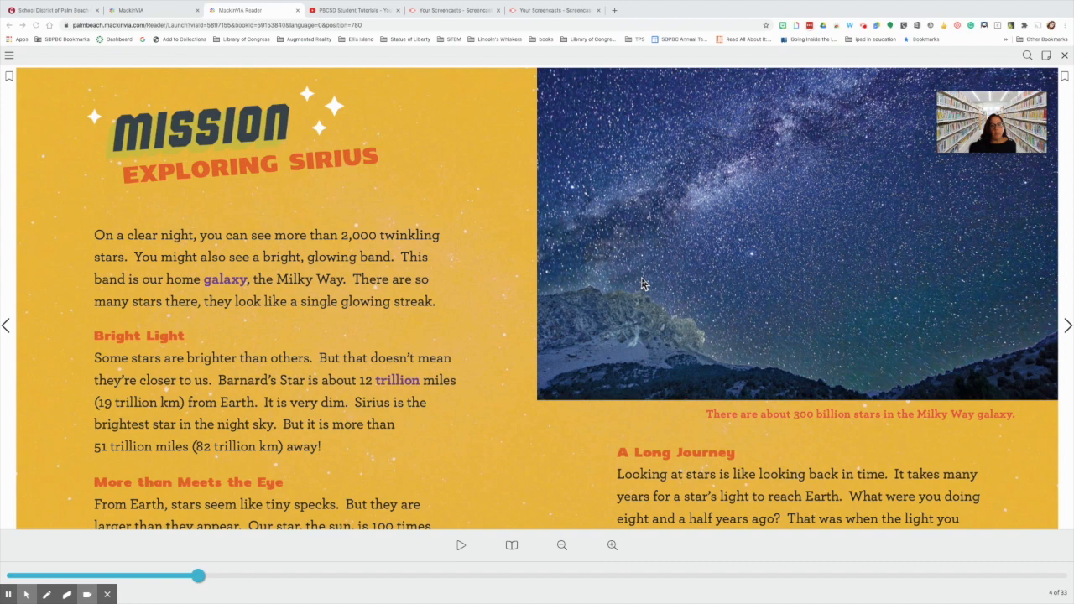
mouse_move(204, 283)
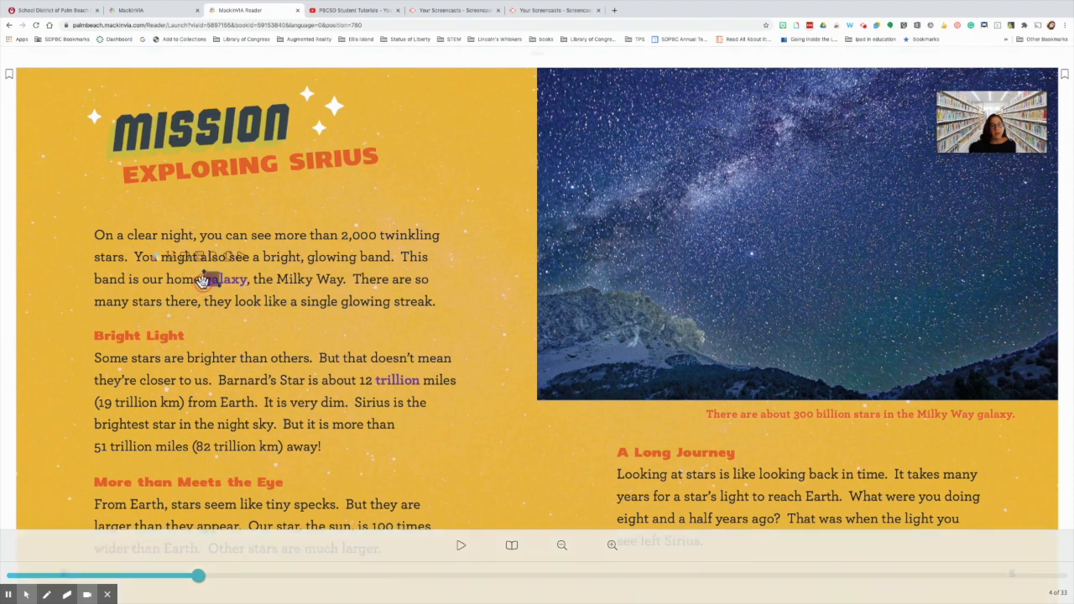
left_click(225, 279)
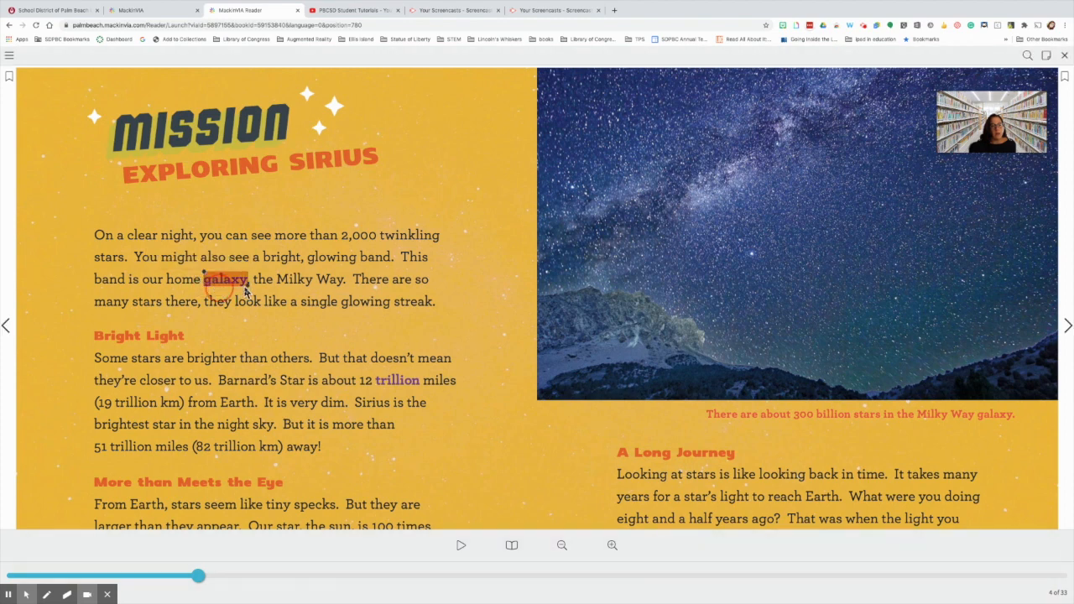
left_click(225, 279)
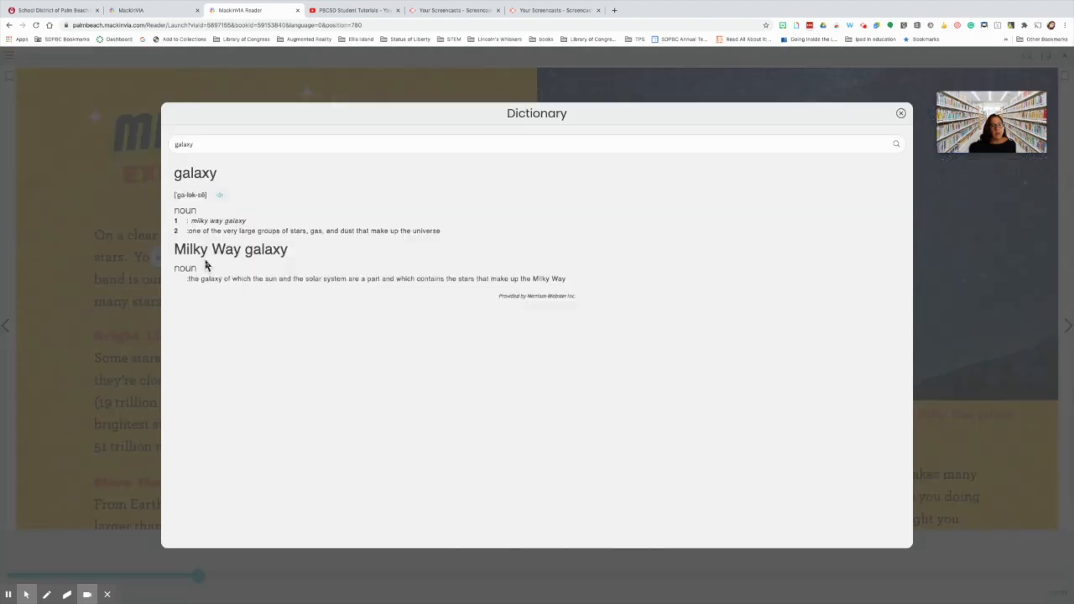
mouse_move(206, 305)
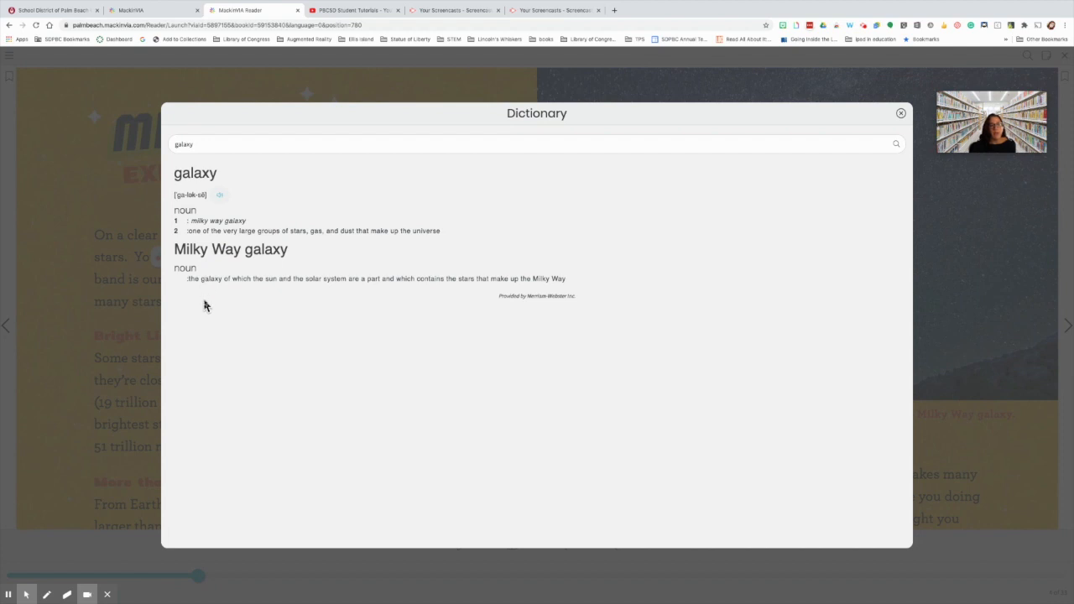
left_click(899, 111)
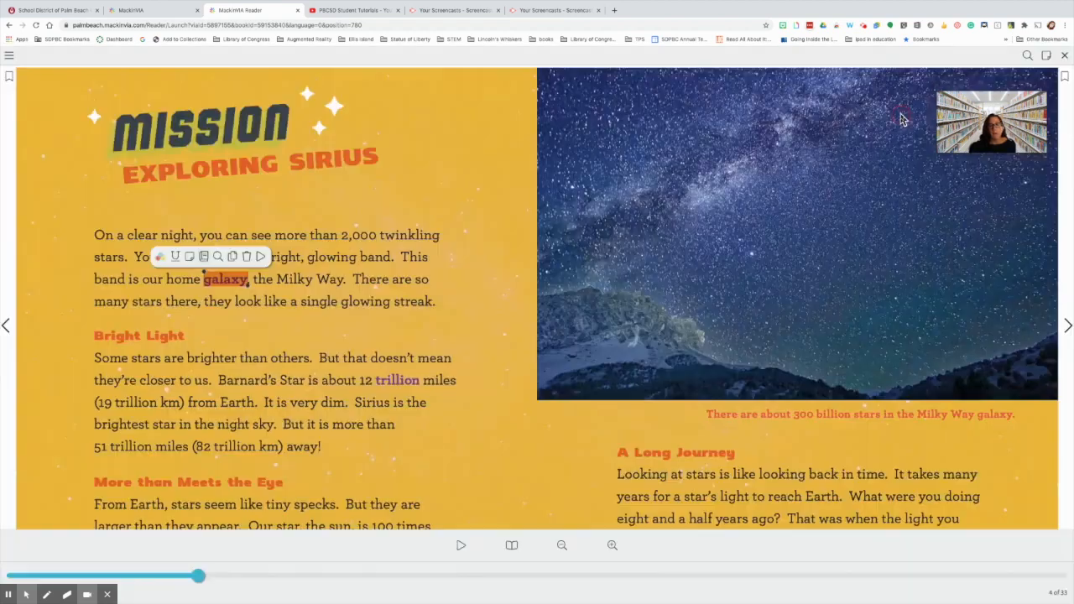
mouse_move(255, 302)
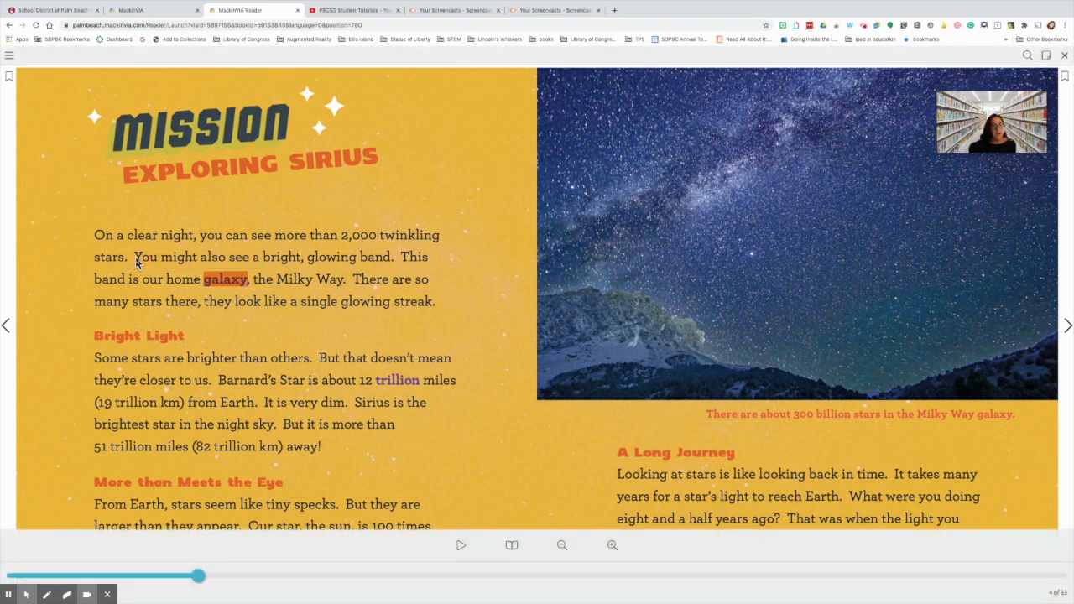
- Highlight the bright glowing band passage and save the note 'This is important for my project'
left_click_drag(136, 256, 240, 278)
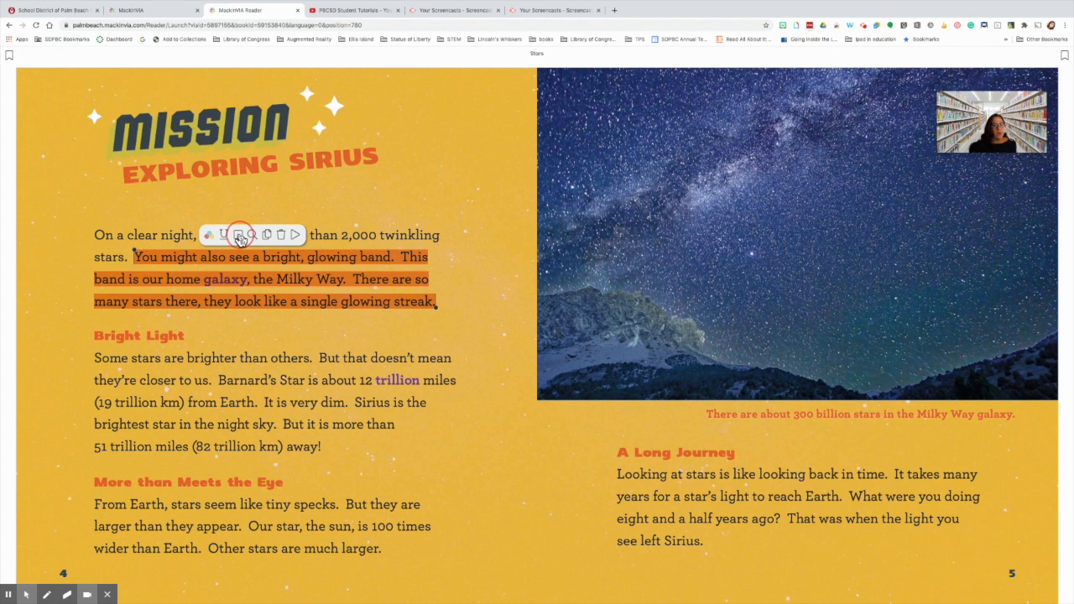
left_click(241, 235)
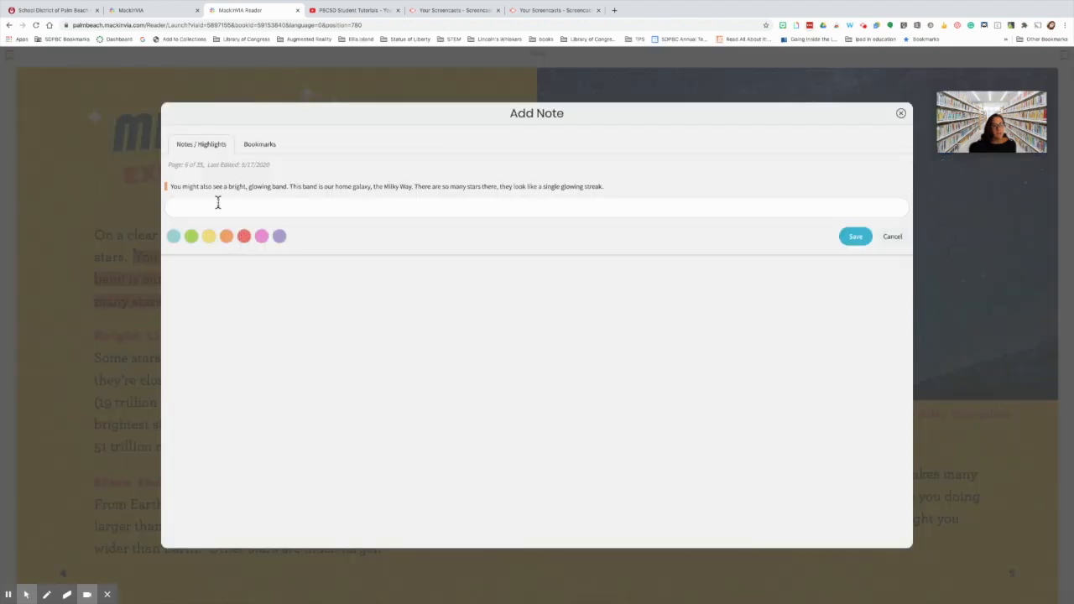
left_click(218, 206)
type("This is")
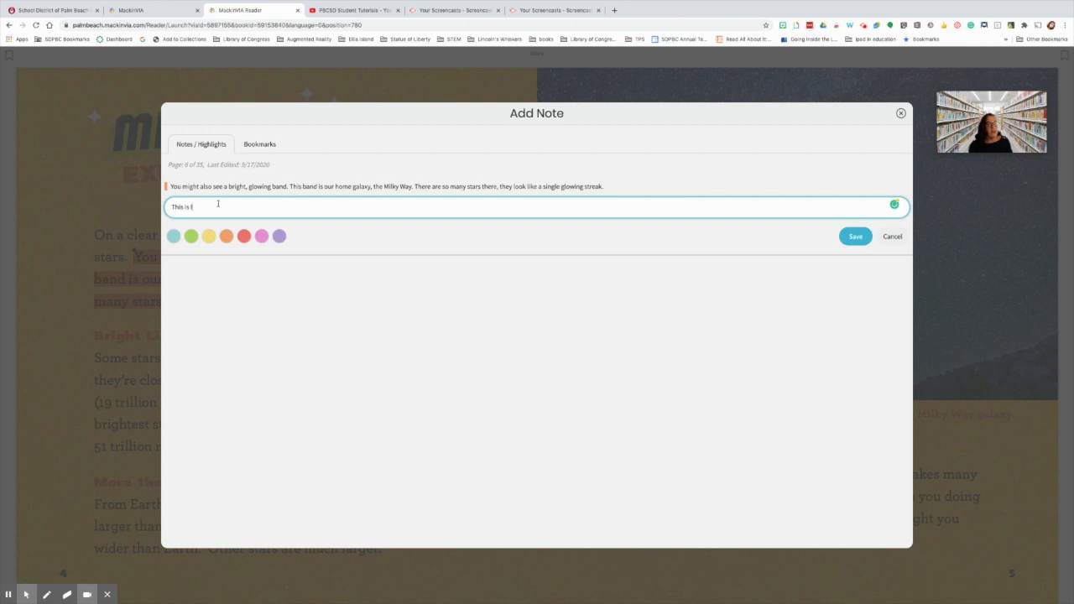
type("mportant for my project")
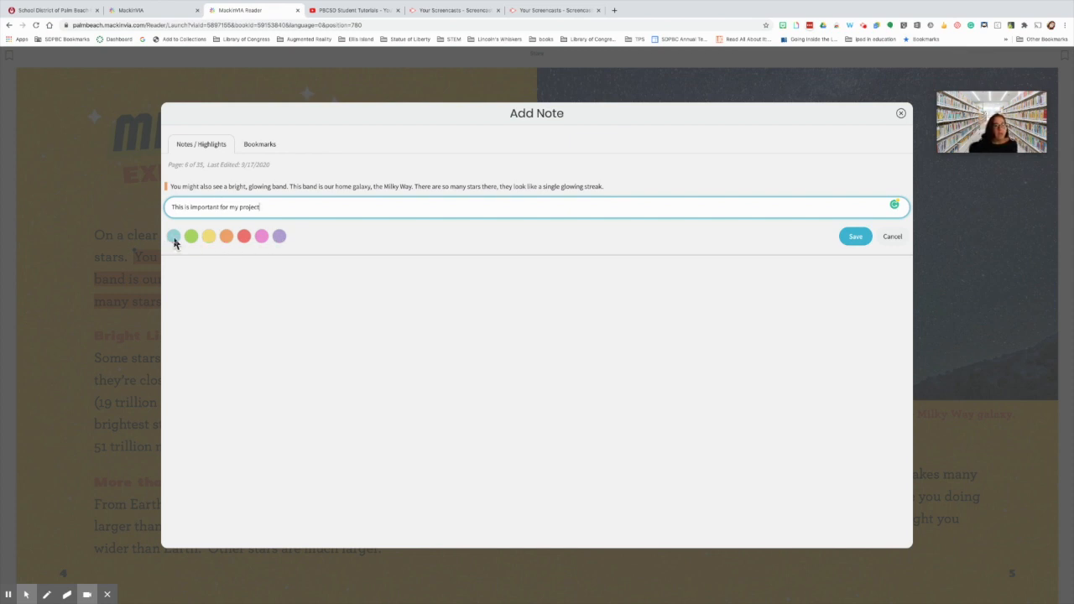
mouse_move(795, 245)
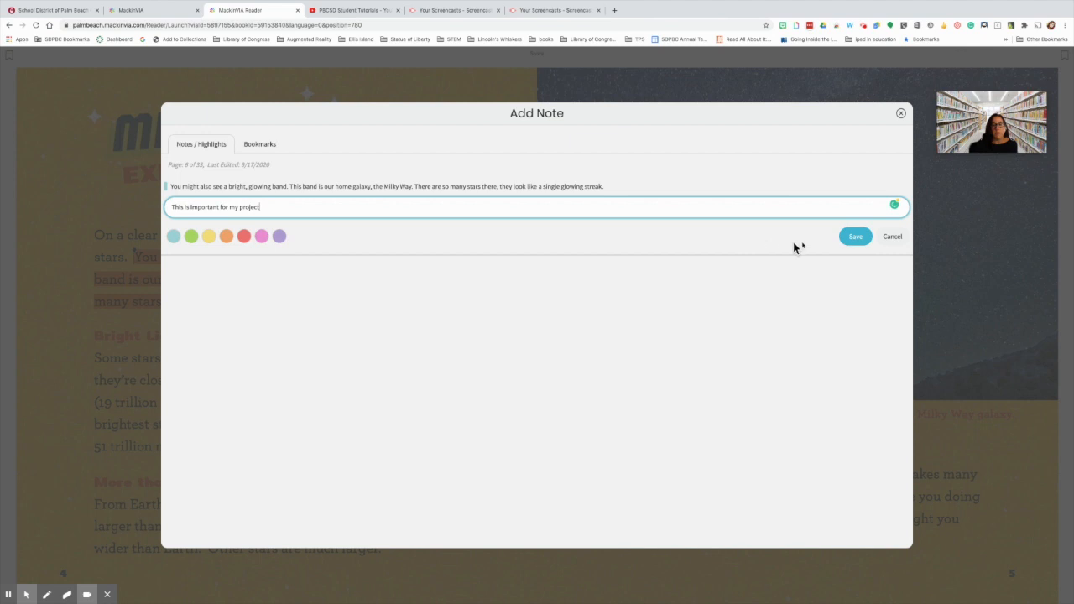
left_click(854, 235)
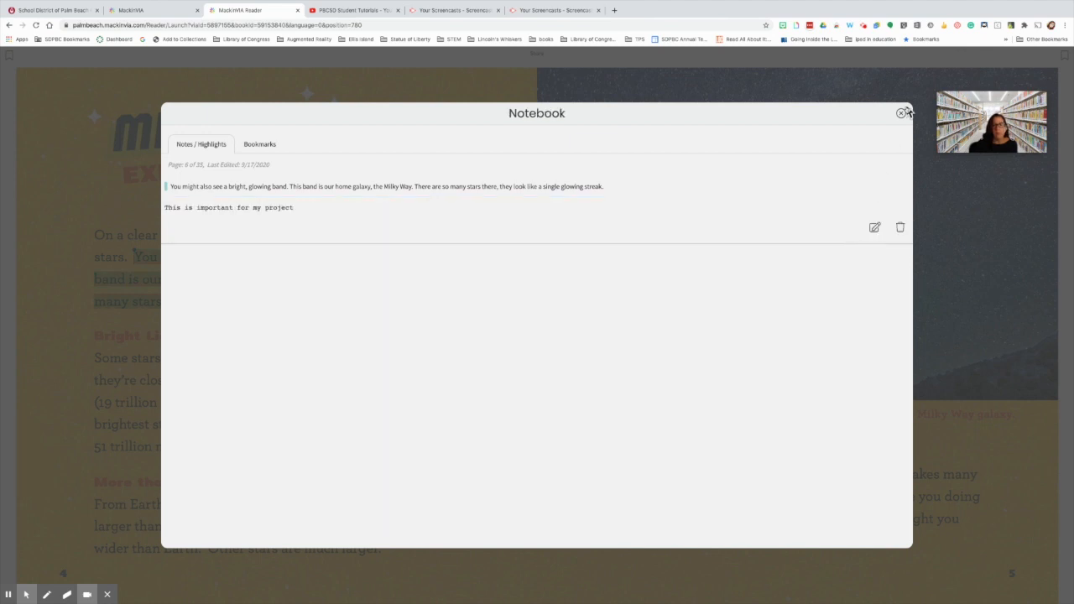
left_click(901, 113)
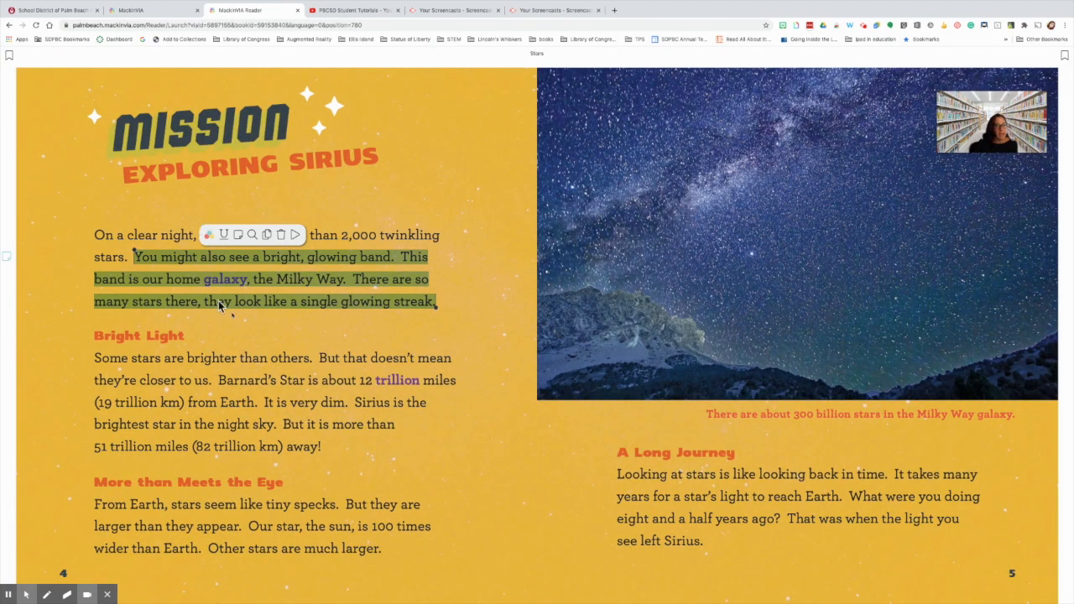
mouse_move(222, 269)
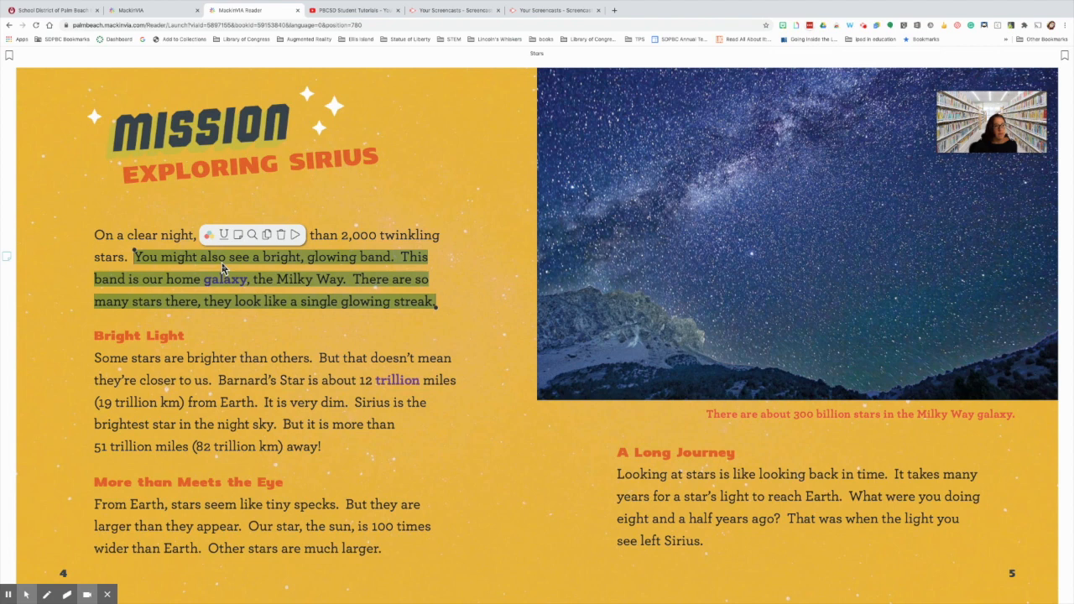
mouse_move(987, 376)
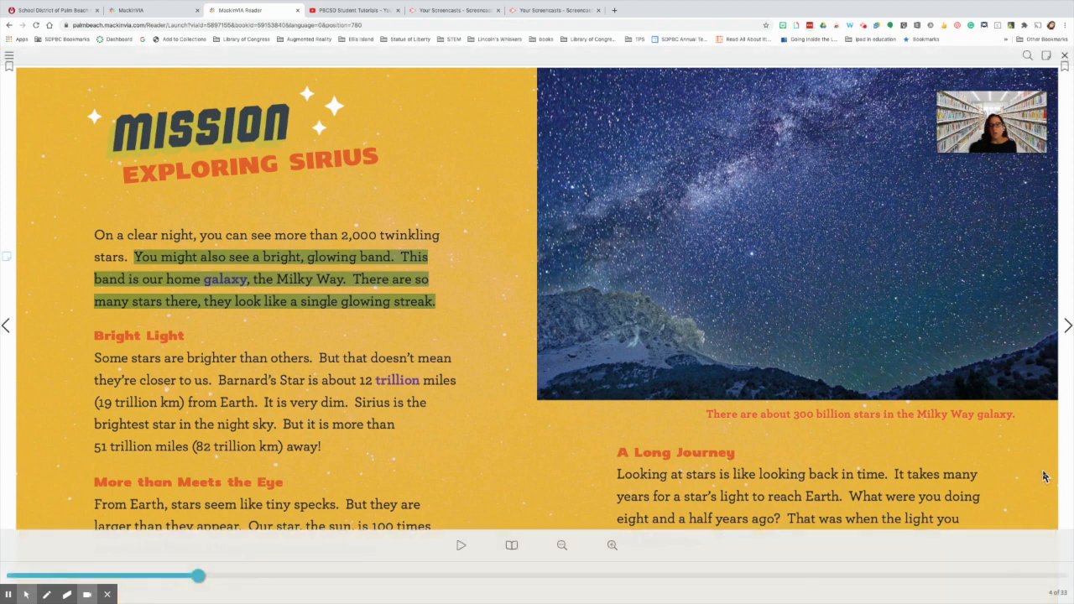
- On the next page, highlight the sentence defining stars and save the note 'Important feature'
left_click(1068, 322)
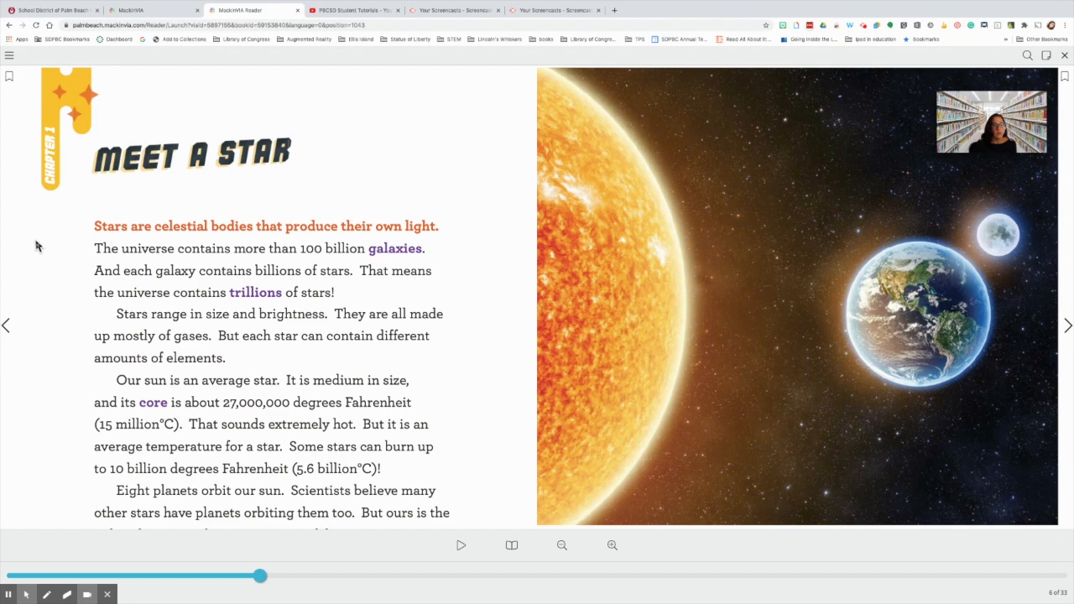
double_click(110, 225)
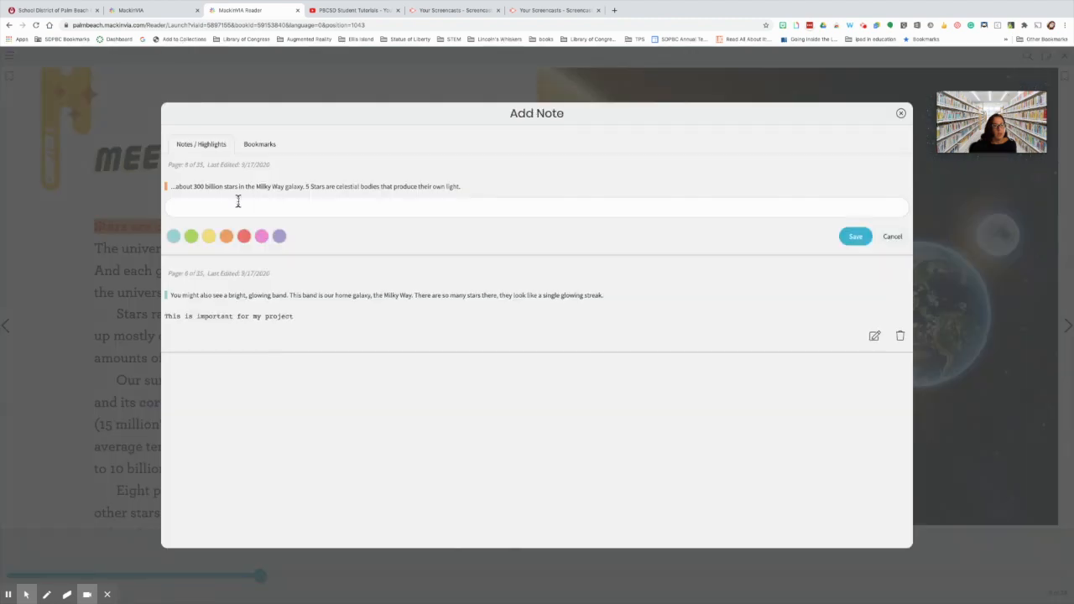
type("Important")
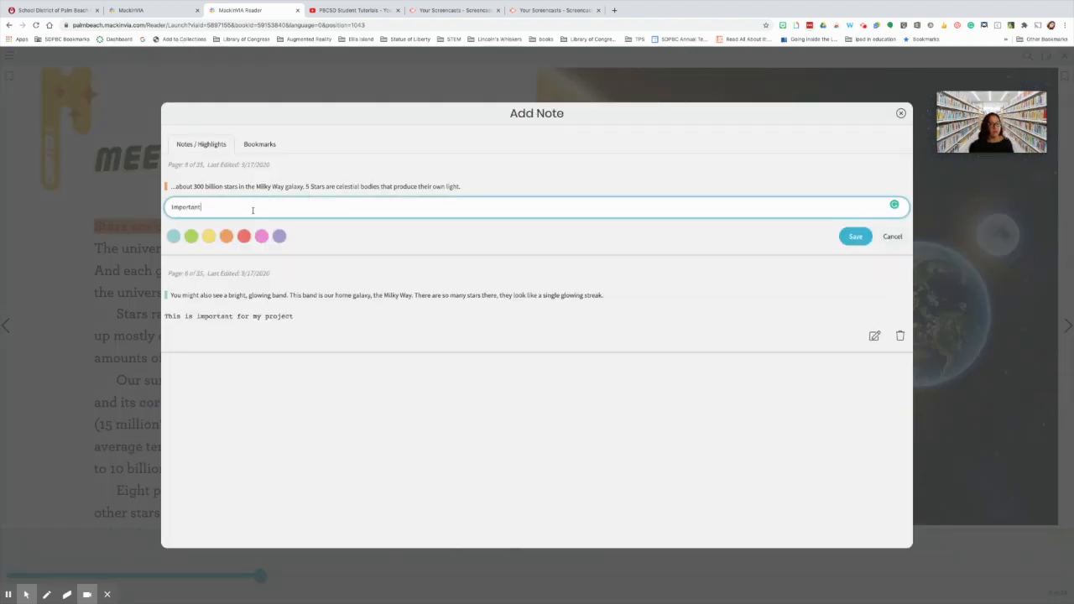
type("feature")
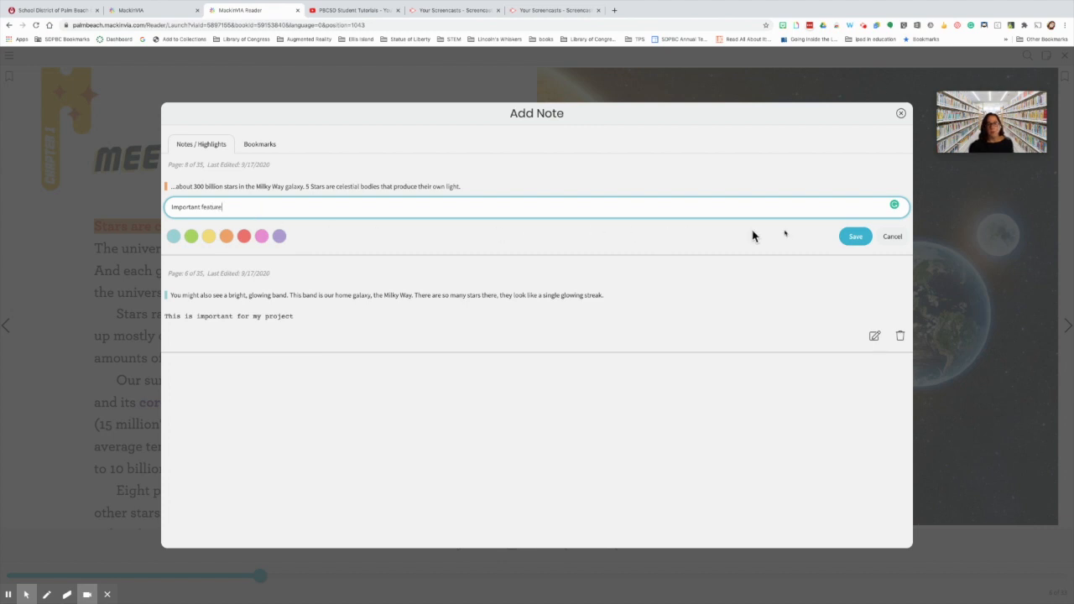
left_click(855, 235)
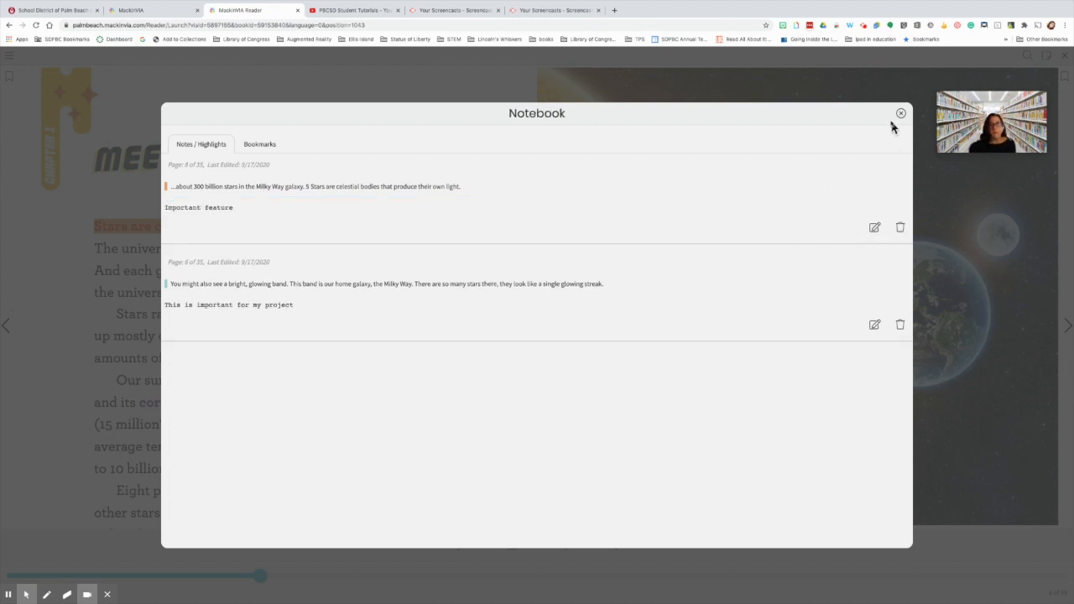
left_click(899, 113)
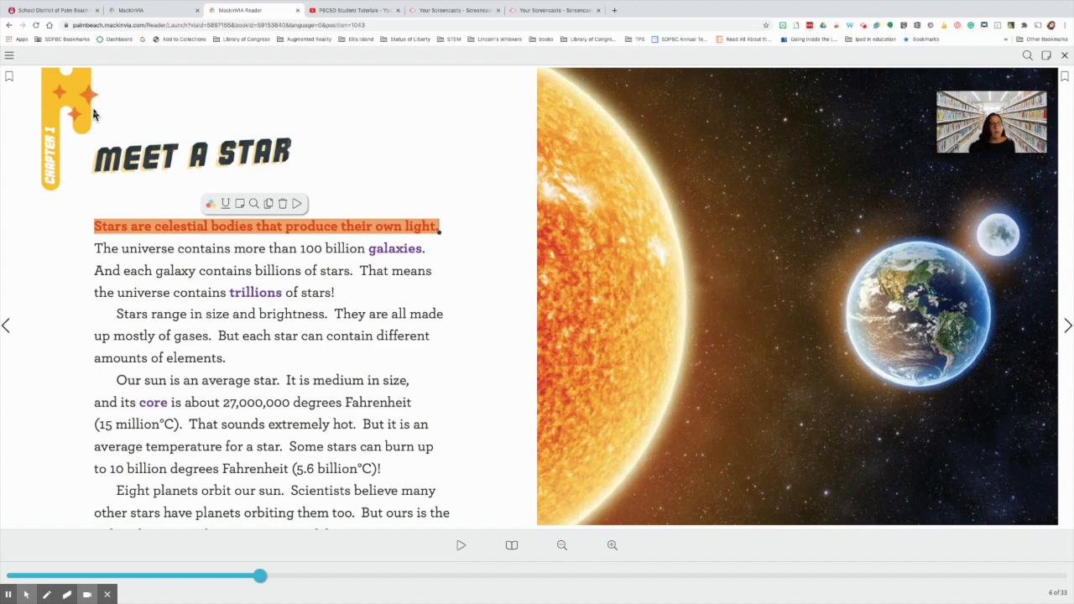
- Open the reader's main menu listing notebook, contents, search and citations
left_click(10, 55)
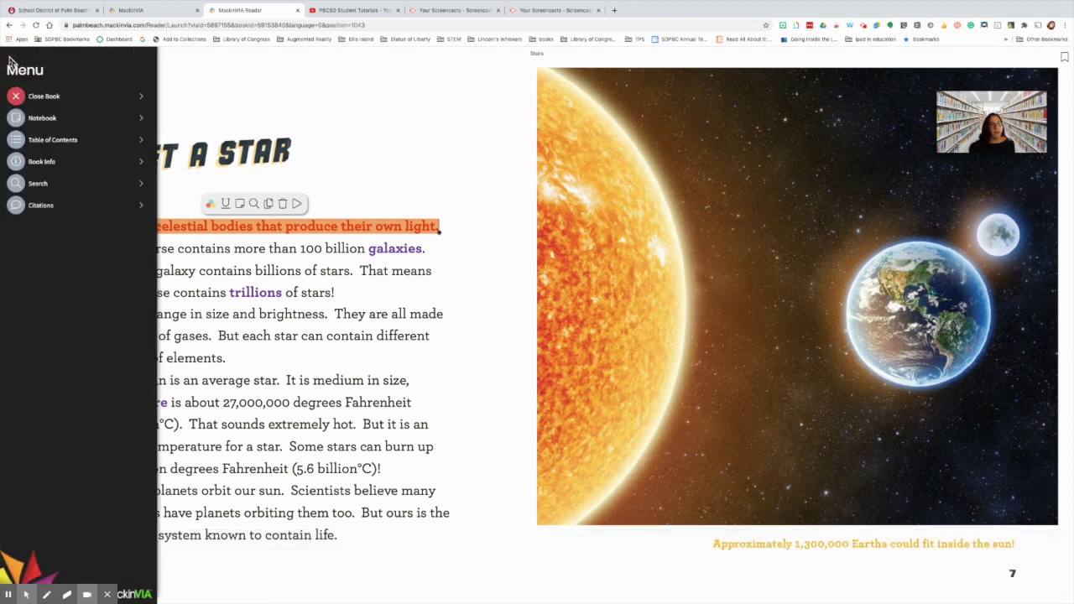
mouse_move(40, 123)
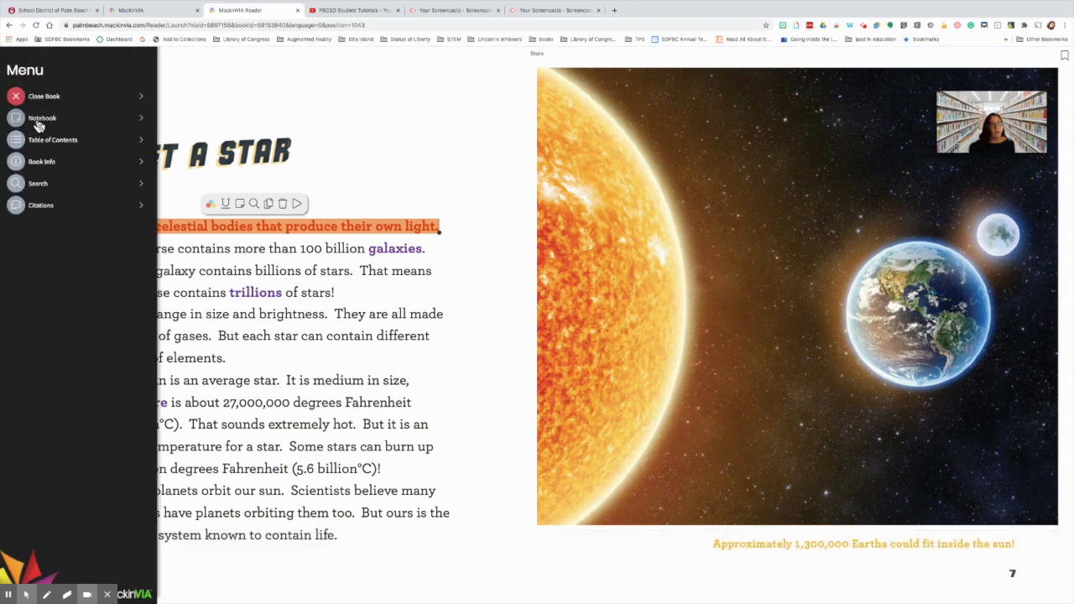